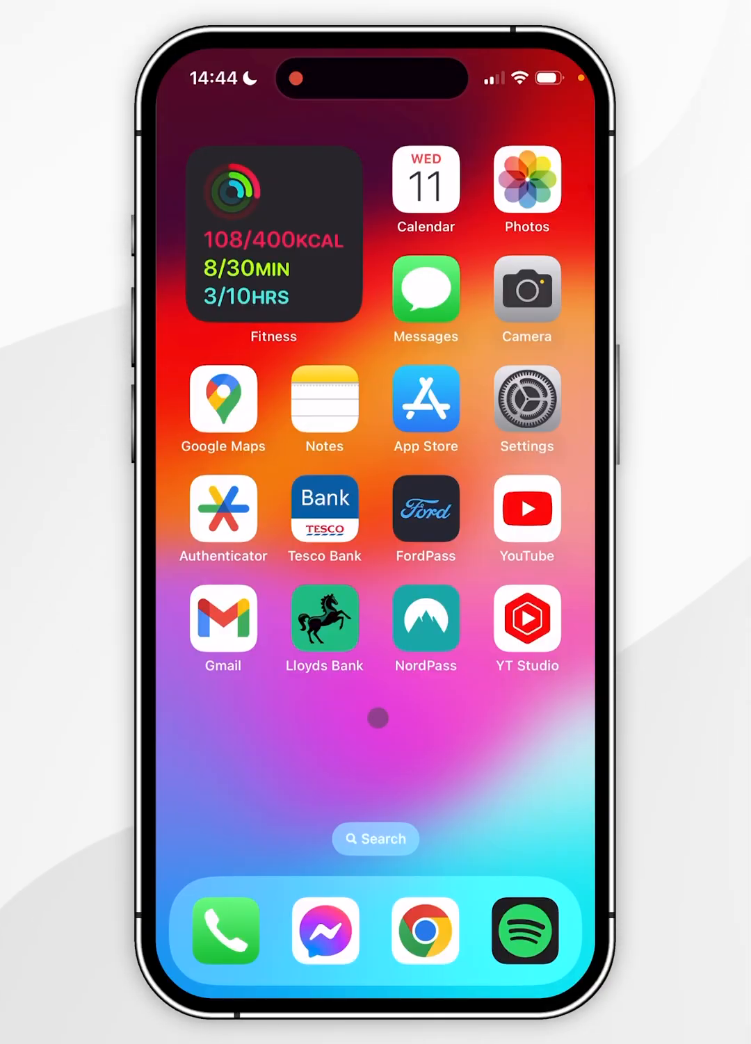
Turn on Start PiP Automatically under General > Picture in Picture in Settings
click(526, 400)
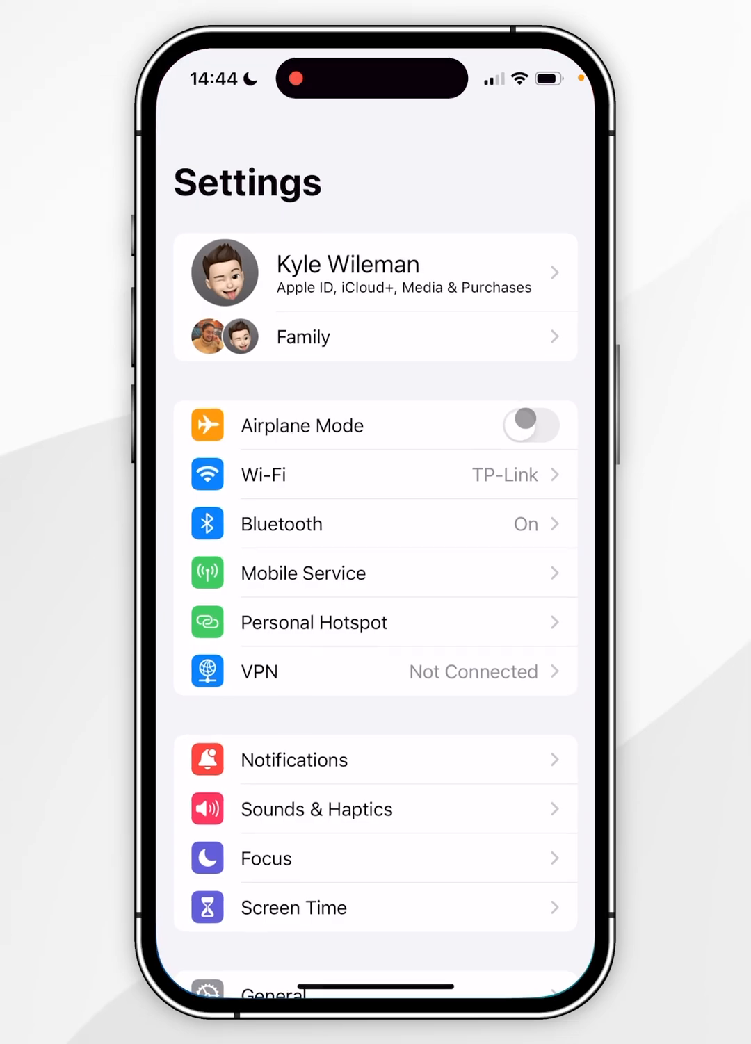
scroll(down, 3)
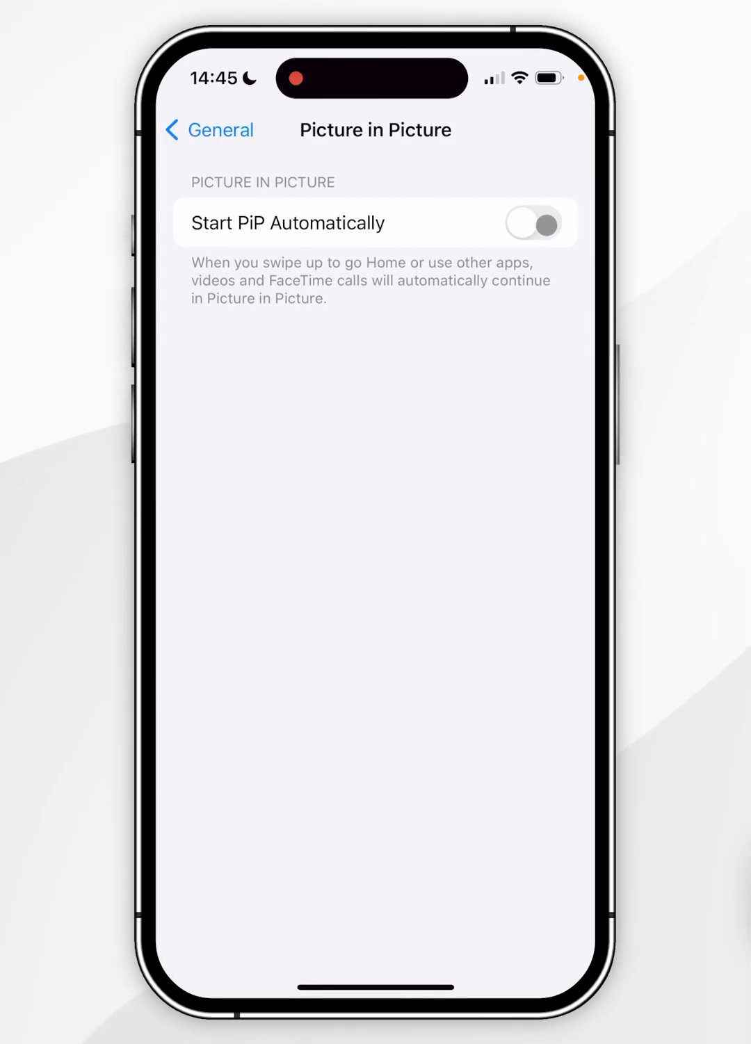
click(534, 222)
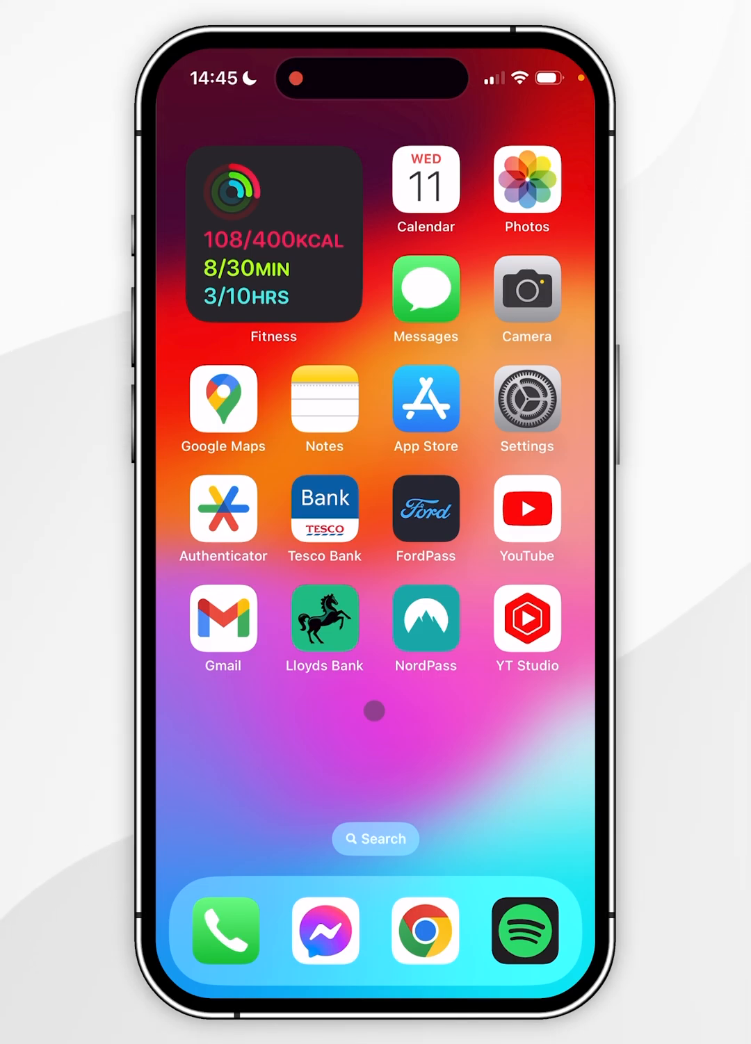
Enable Picture-in-picture in YouTube's General settings and back out to the account page
click(526, 507)
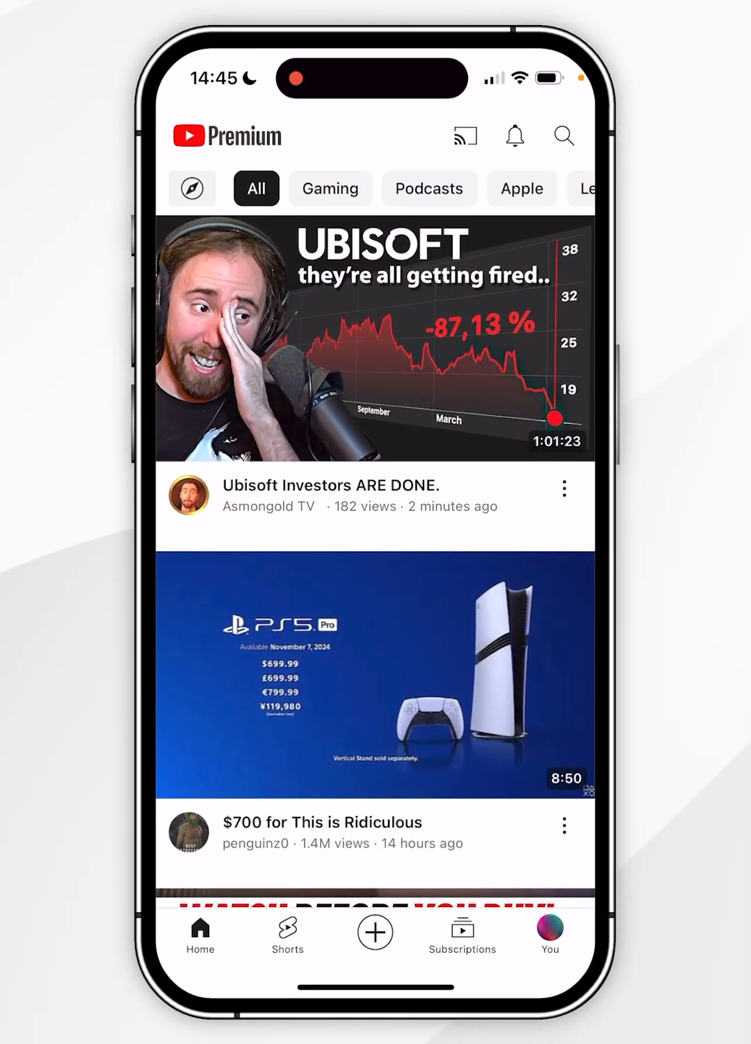
click(549, 931)
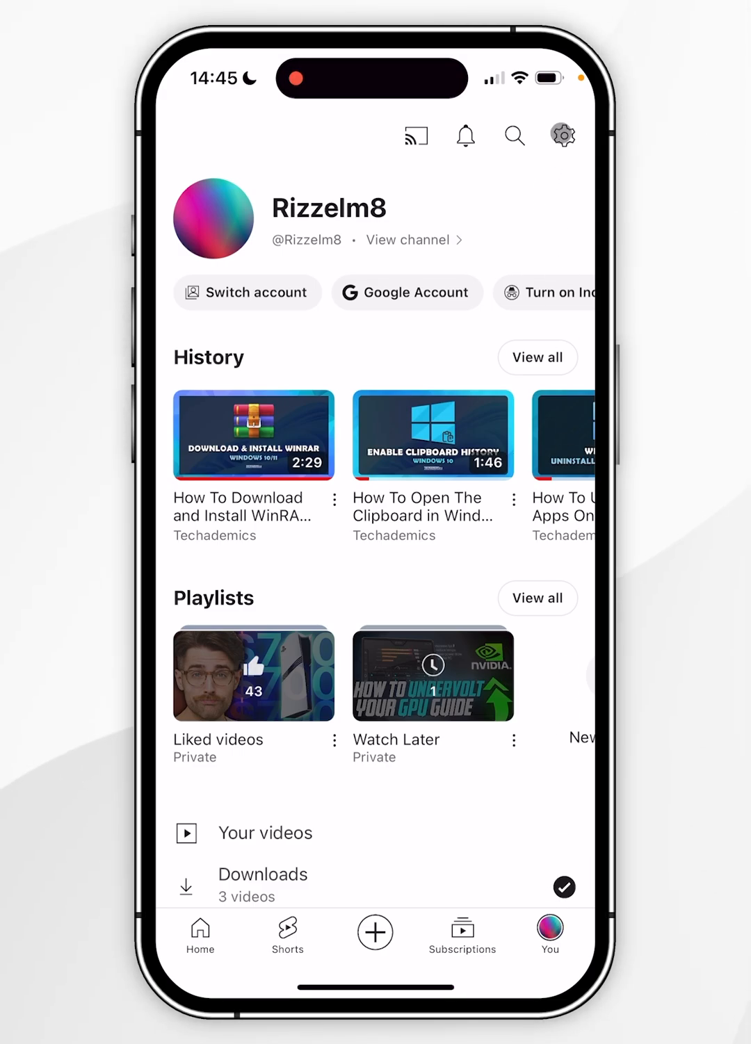
click(562, 135)
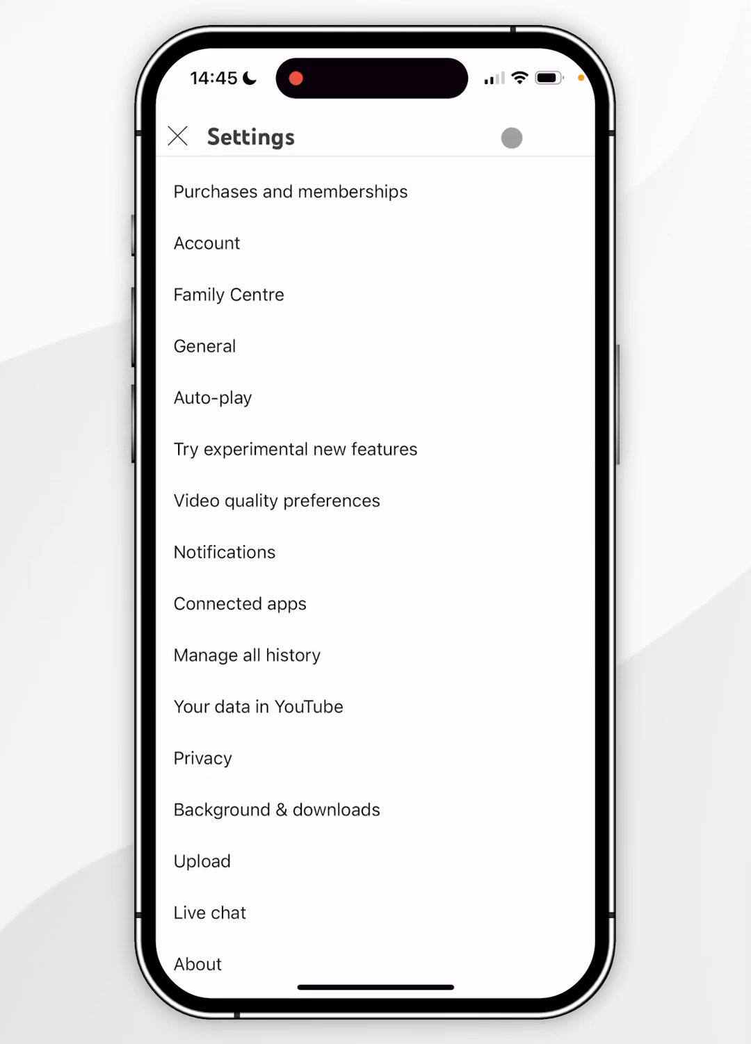
click(204, 346)
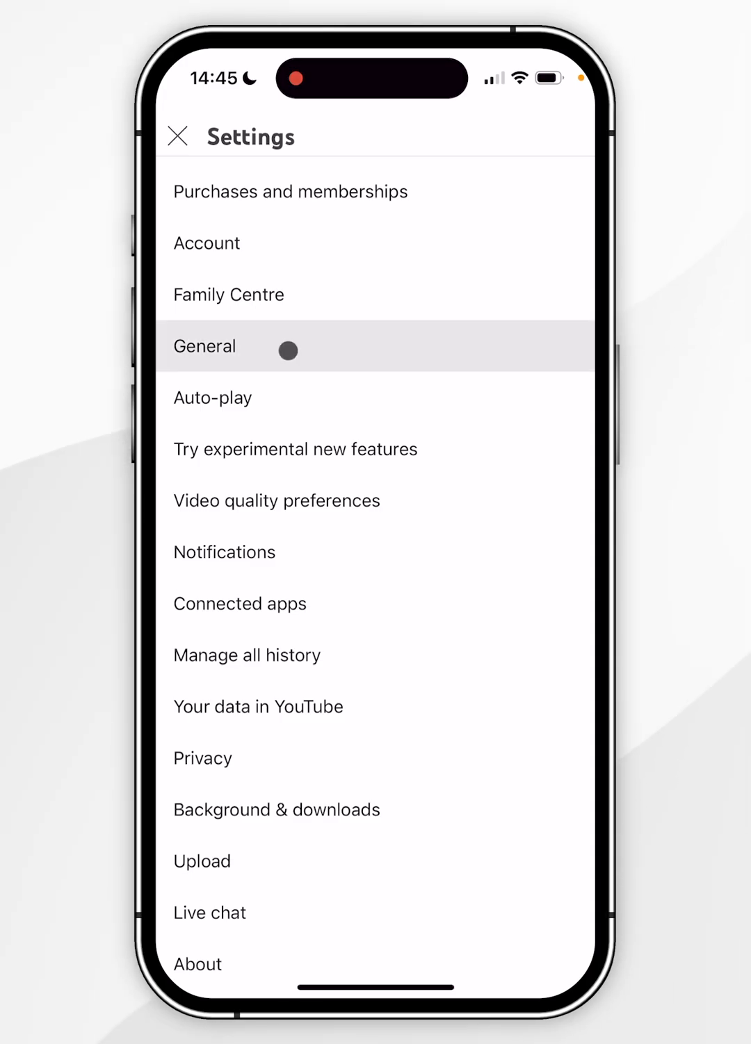
click(204, 346)
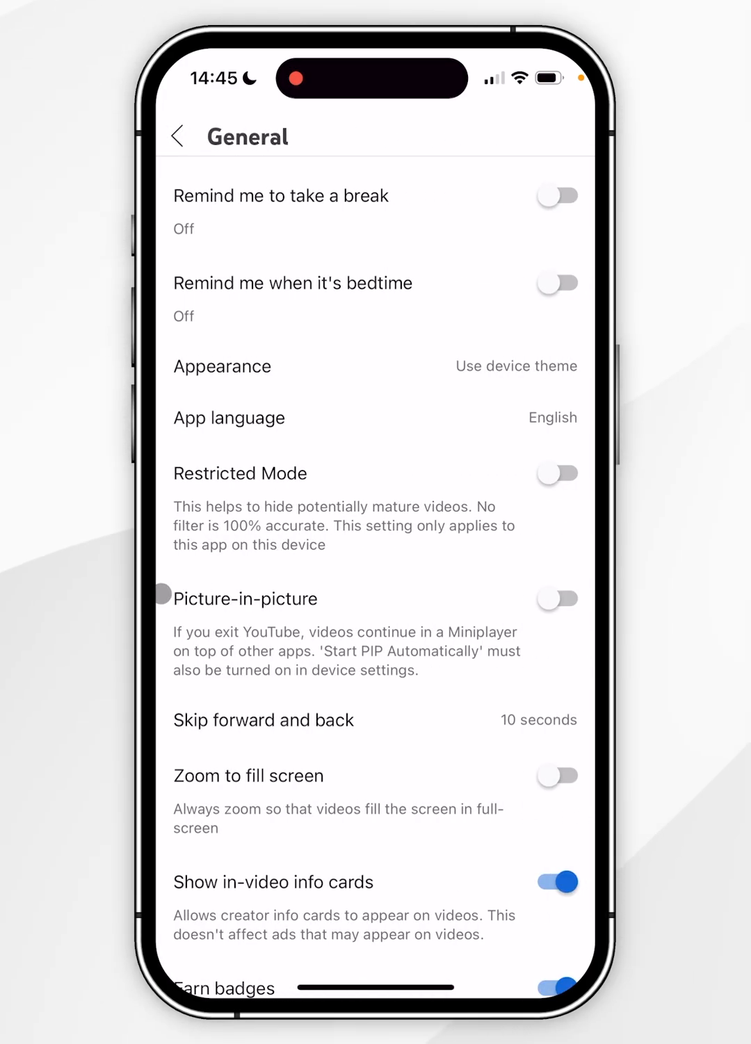
click(556, 599)
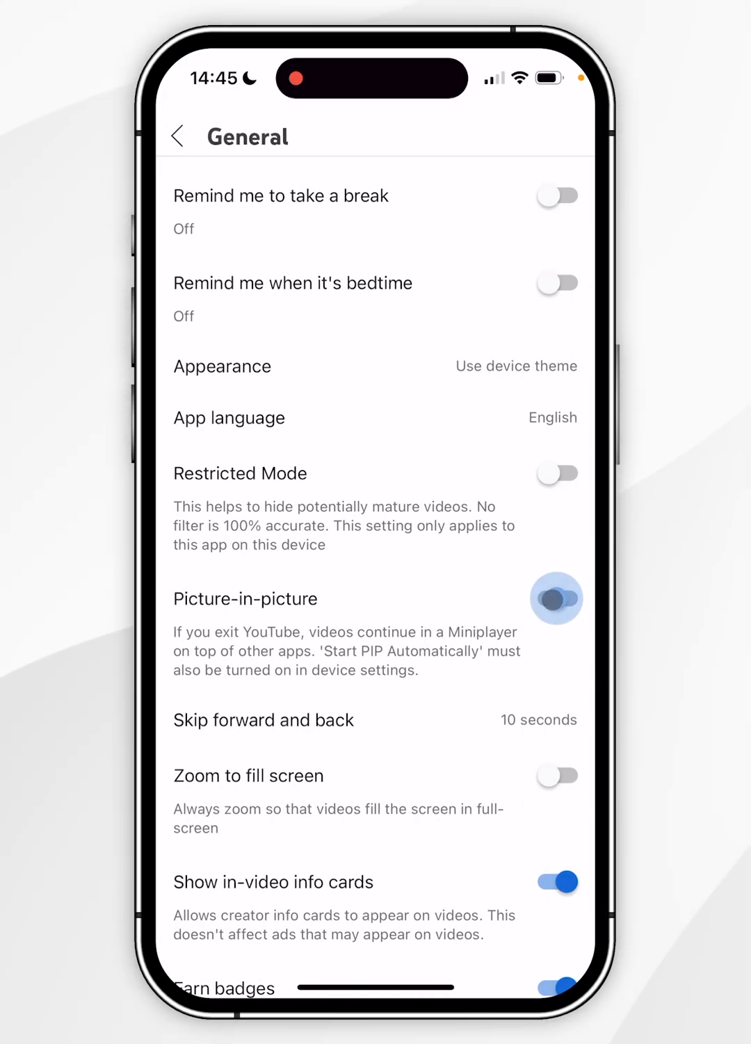
click(178, 135)
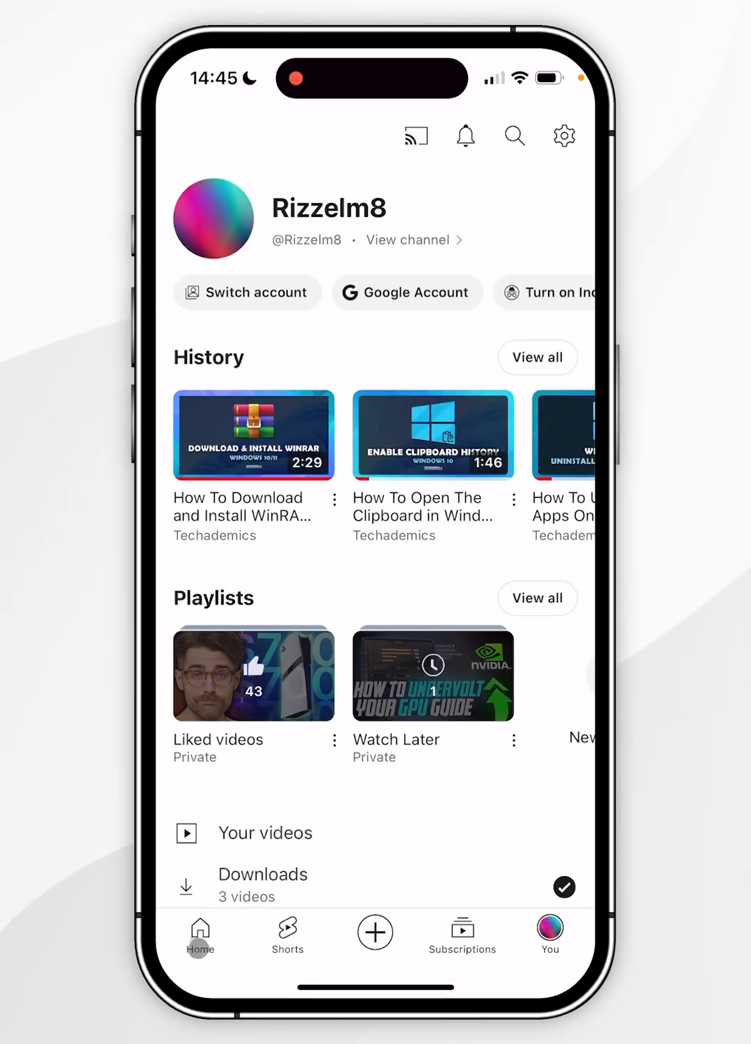
From the YouTube home feed, start playing the WinRAR download and install tutorial
click(254, 434)
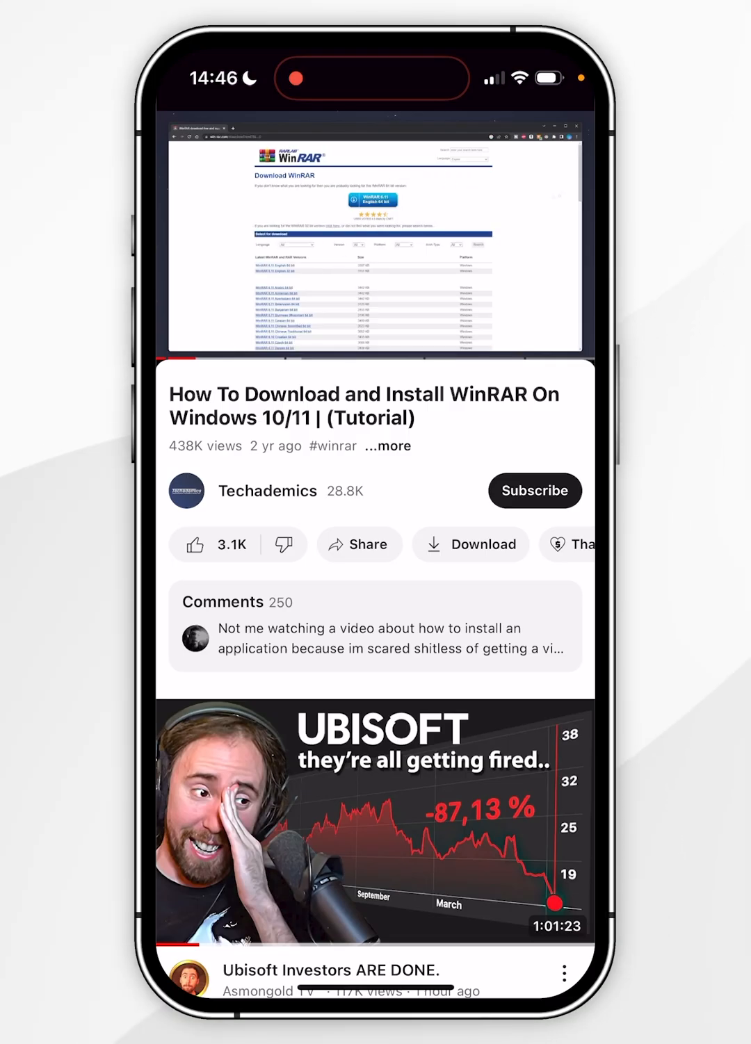
click(375, 236)
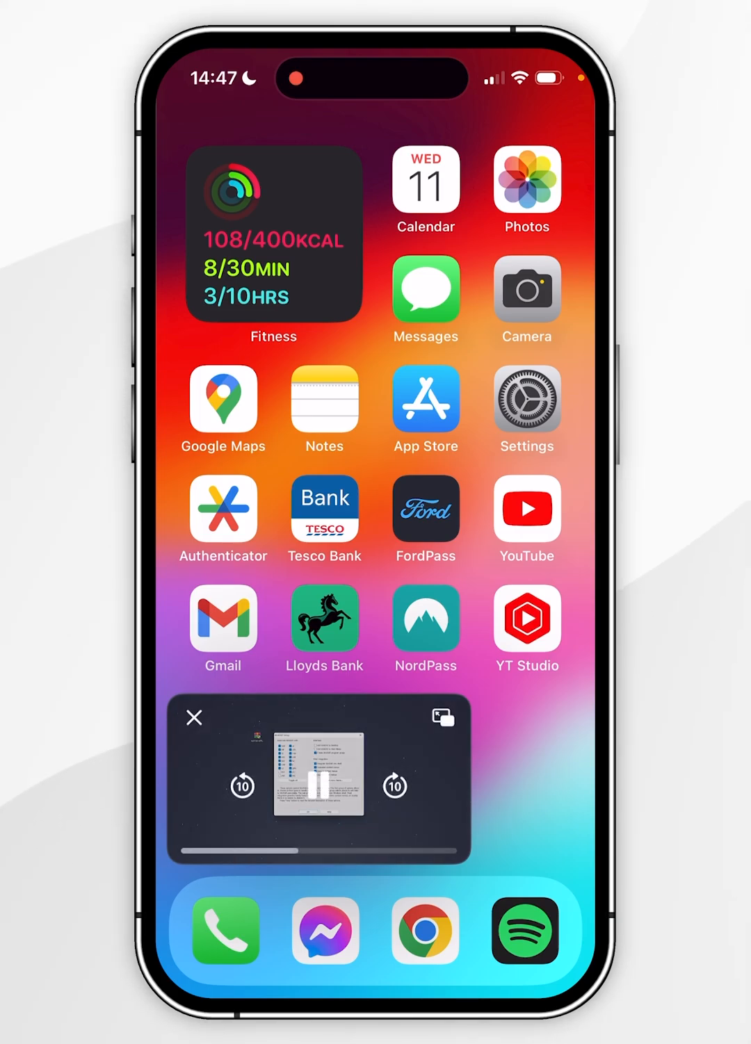
Pause and resume the WinRAR tutorial in the floating PiP window
click(319, 788)
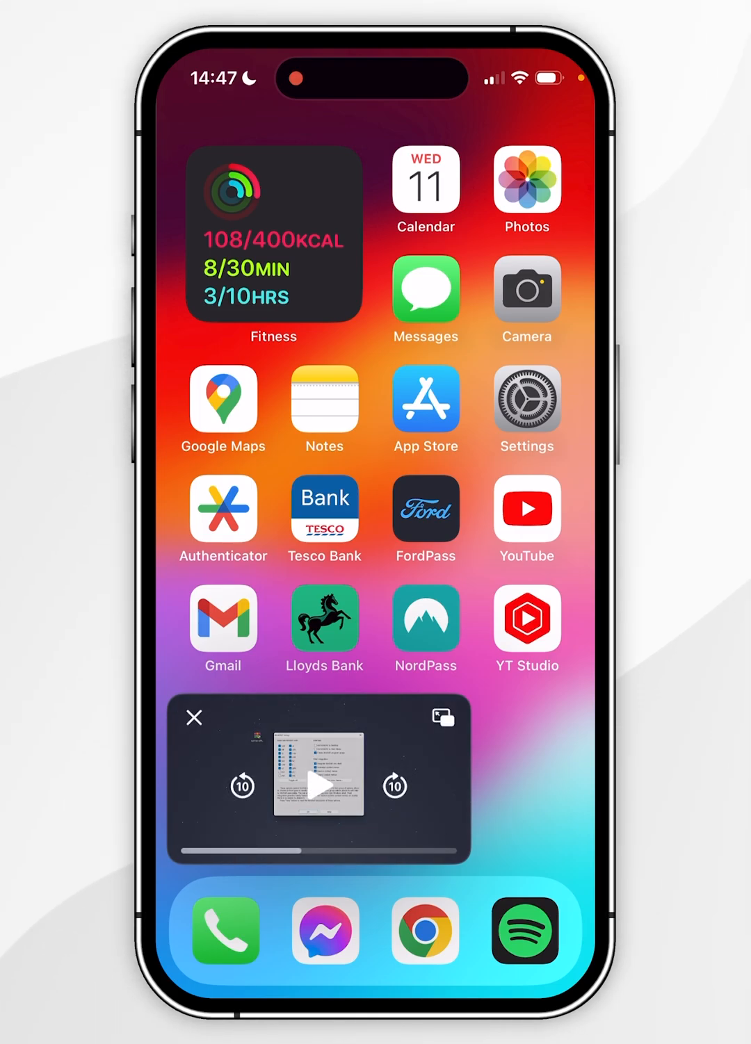
click(319, 788)
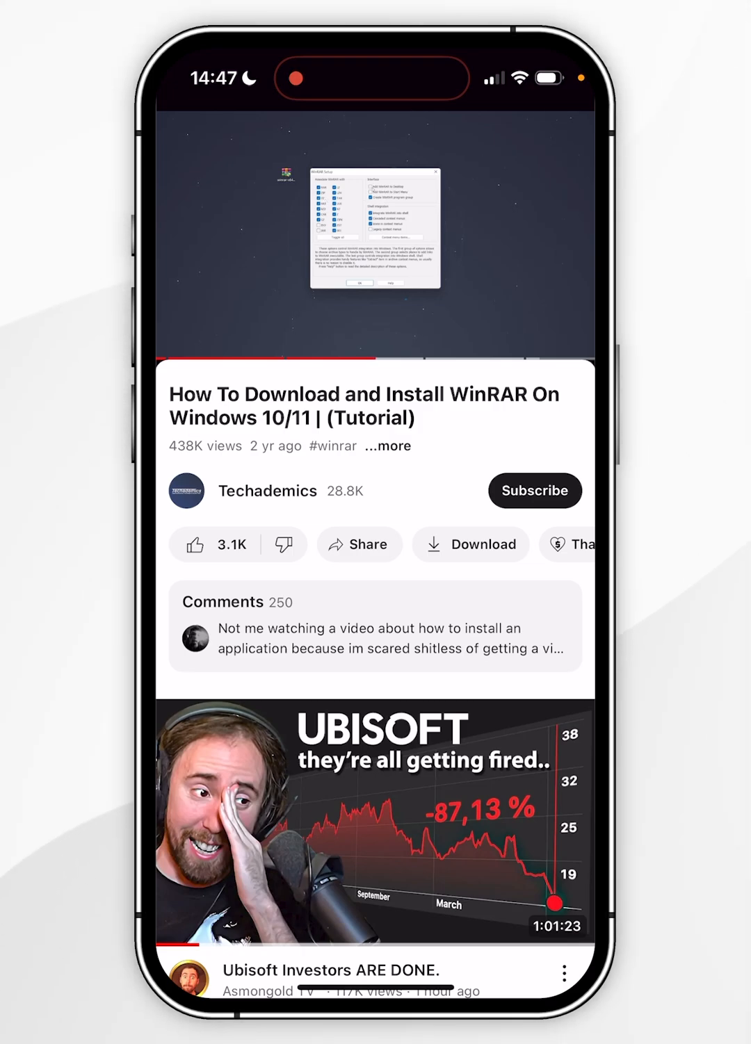
Show and then hide the player controls on the WinRAR tutorial in YouTube
click(374, 233)
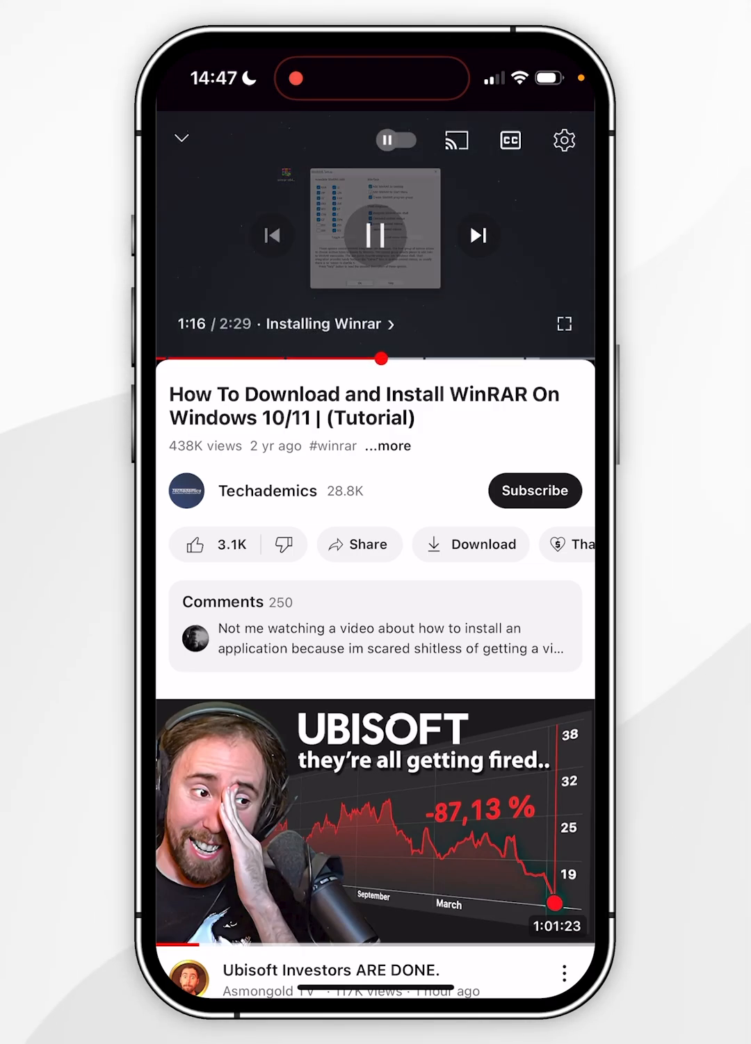
click(375, 233)
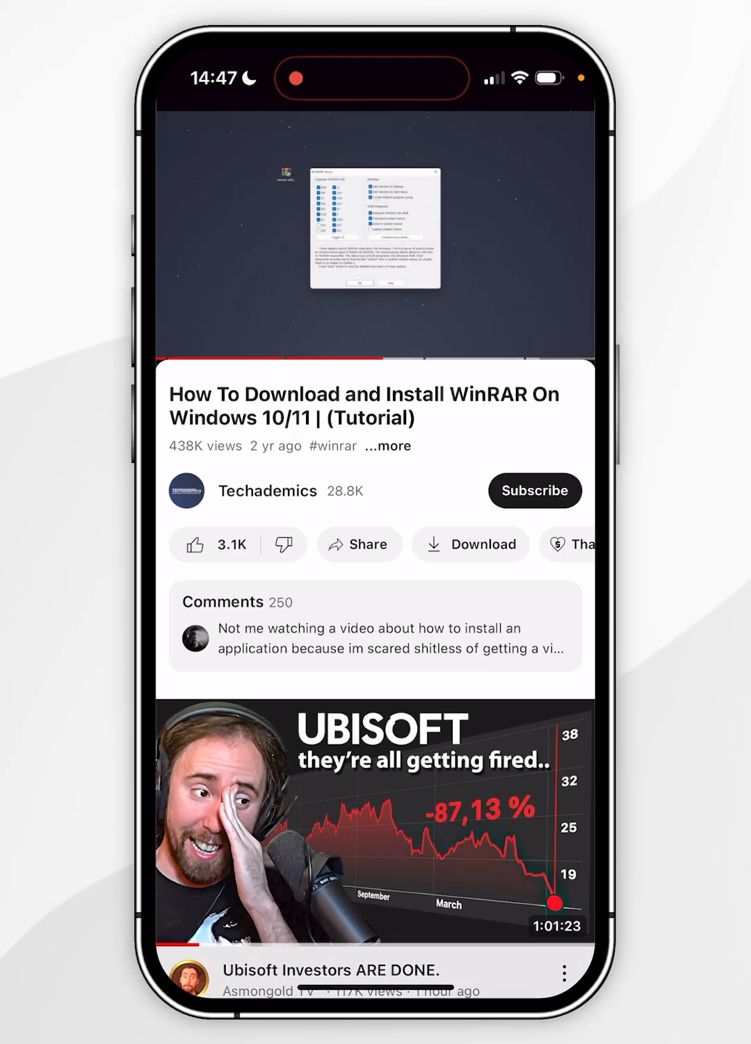